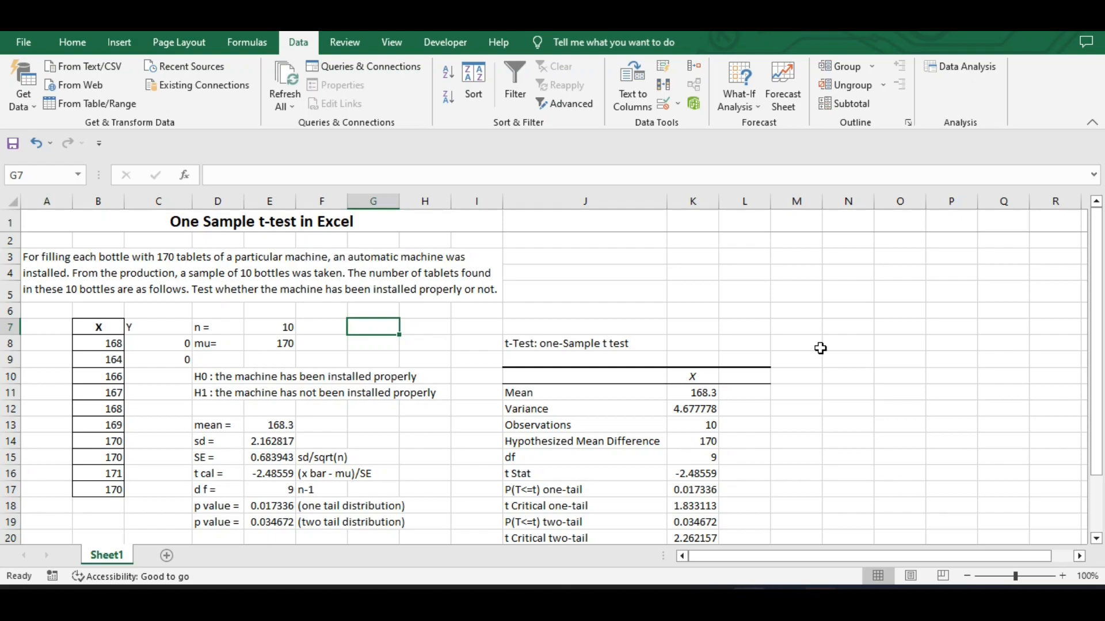
mouse_move(102, 269)
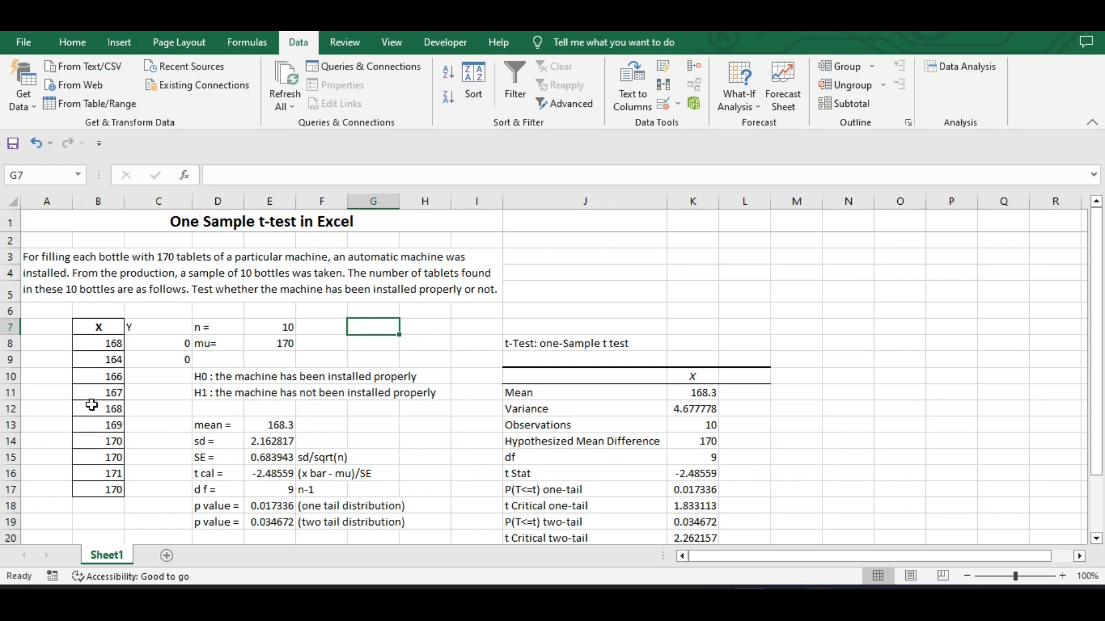
mouse_move(52, 397)
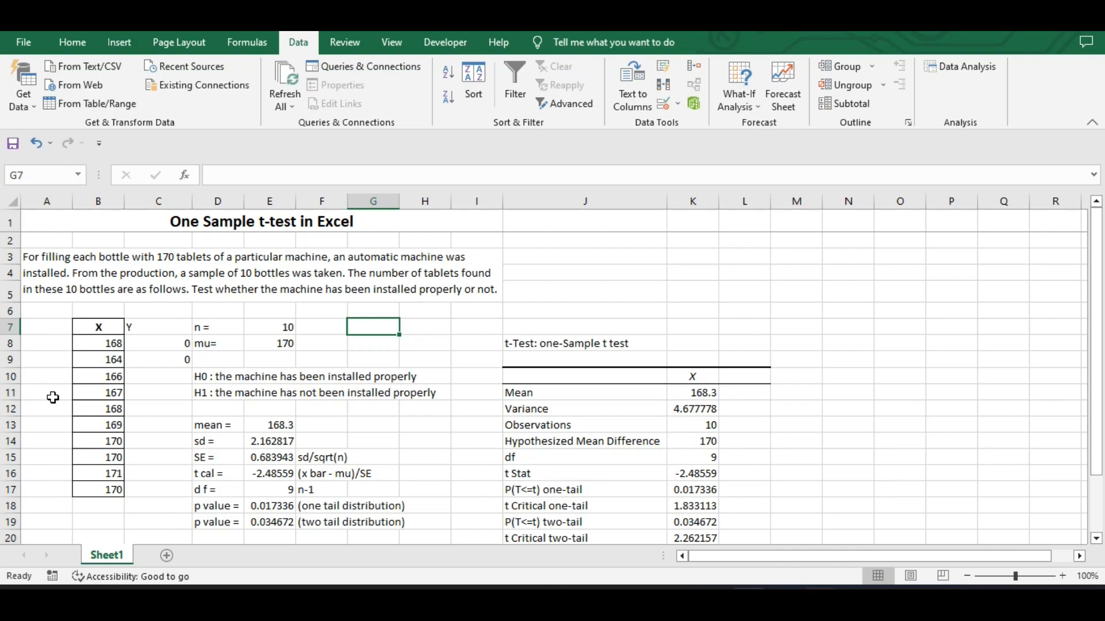
mouse_move(214, 333)
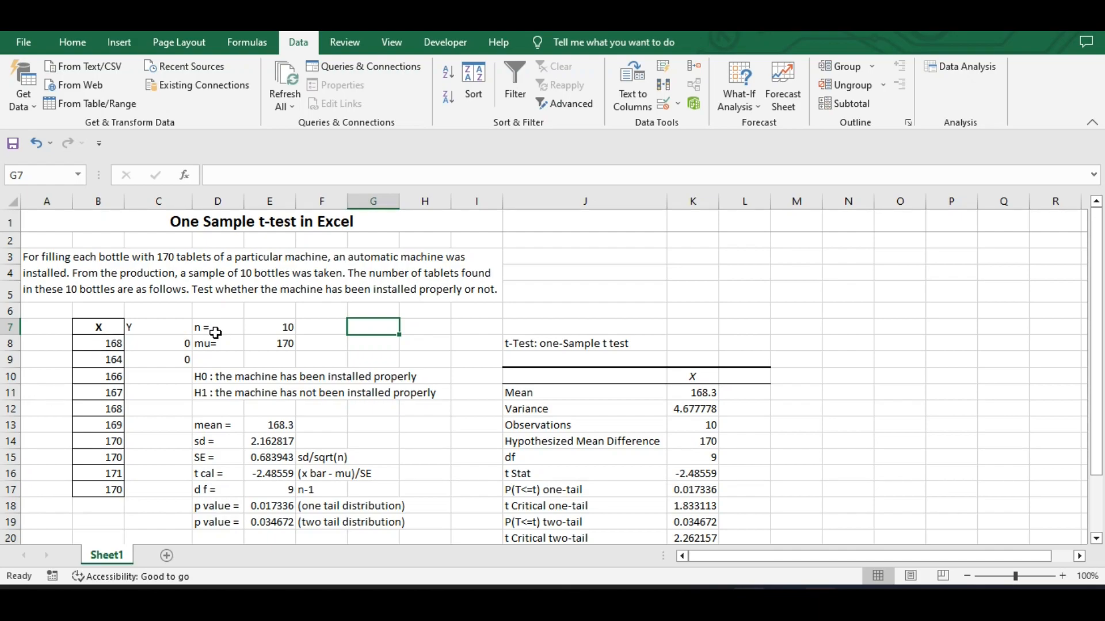
mouse_move(271, 348)
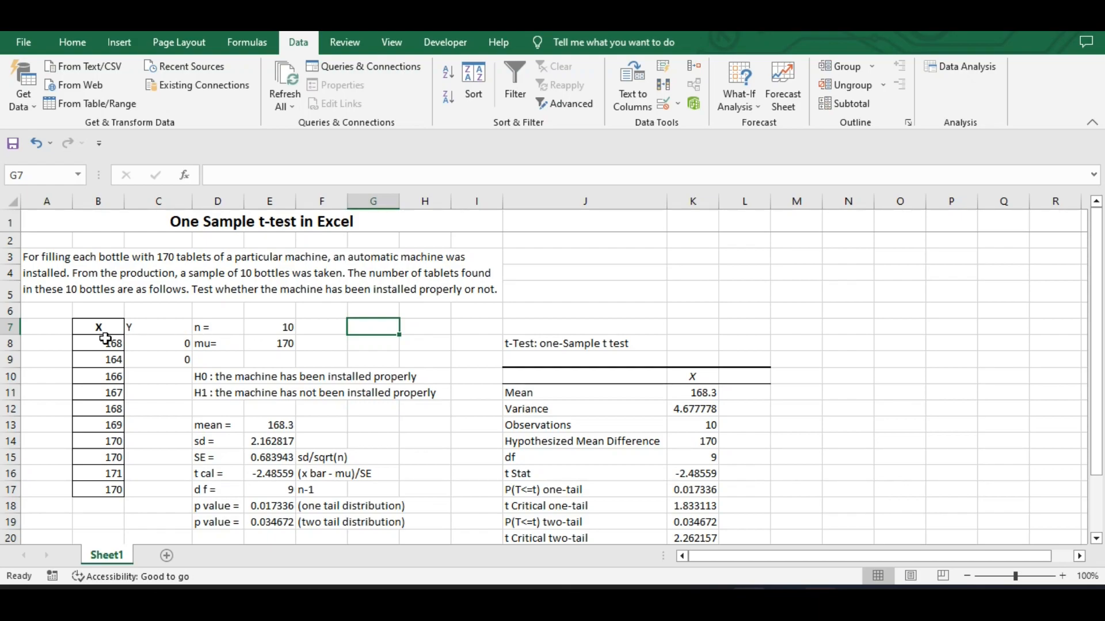
- Select and copy the ten bottle counts under X in the Excel worksheet
left_click_drag(97, 343, 96, 490)
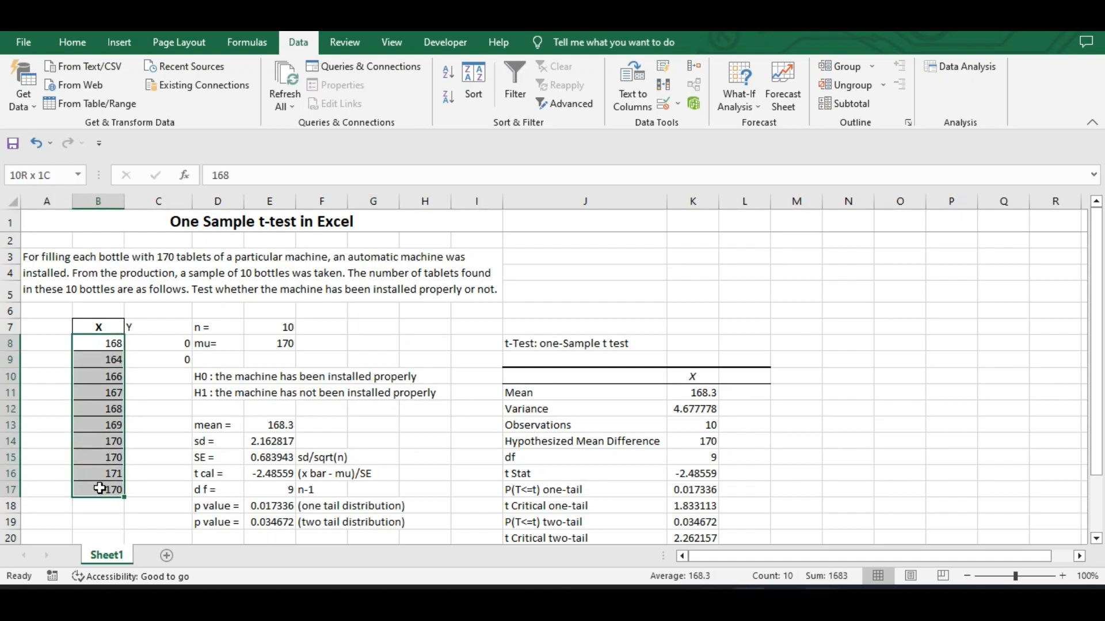
key("Win+Tab")
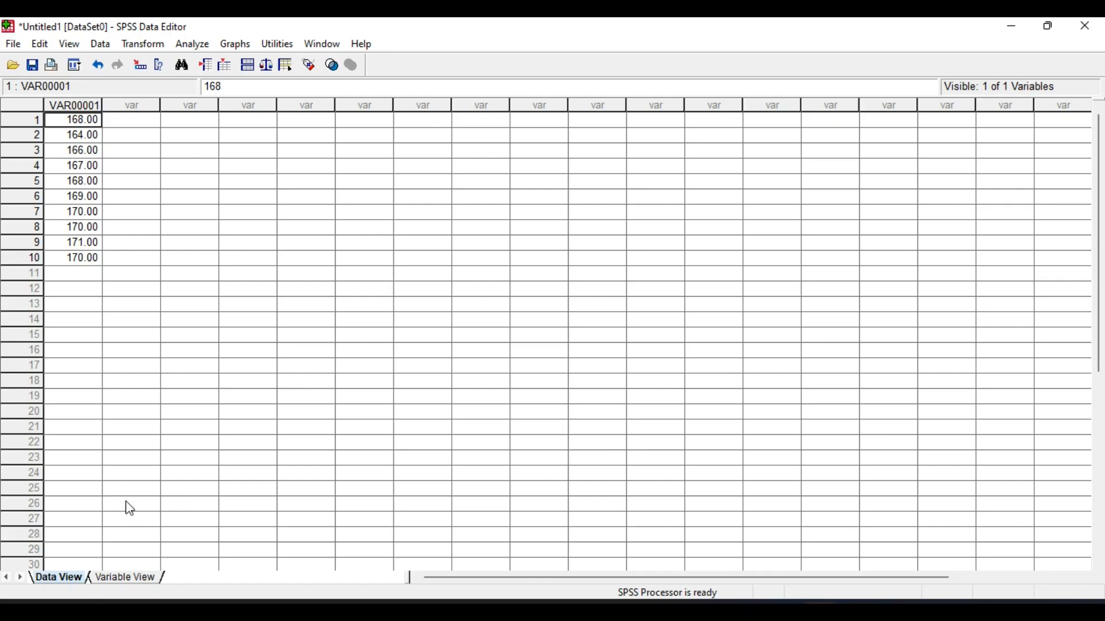
- Rename the pasted variable VAR00001 to X with 0 decimals, then return to Data View
left_click(124, 578)
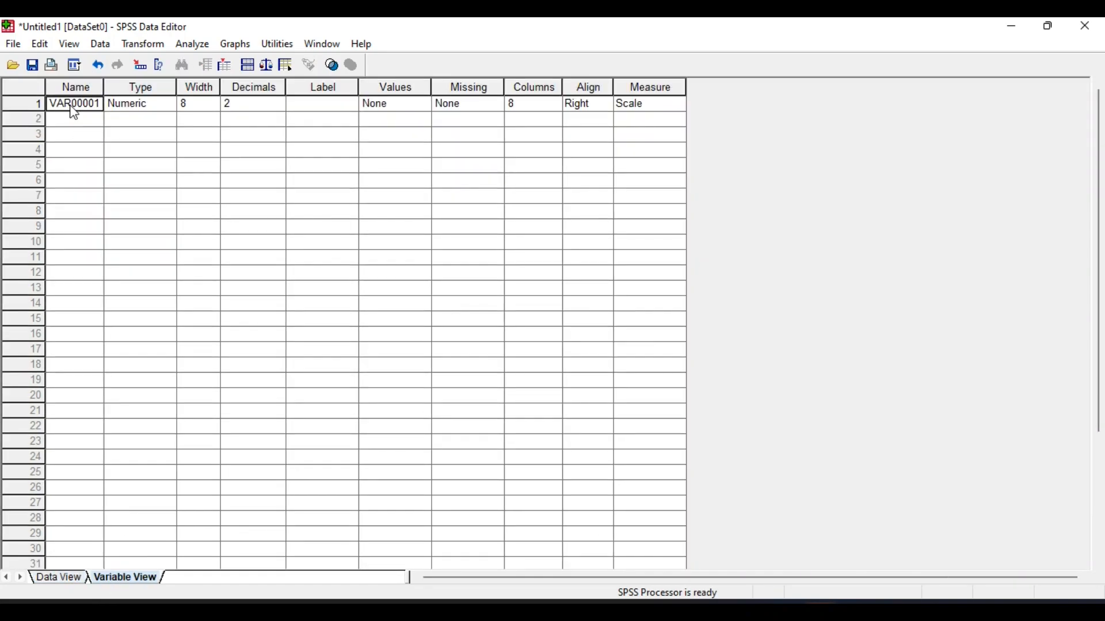
type("X")
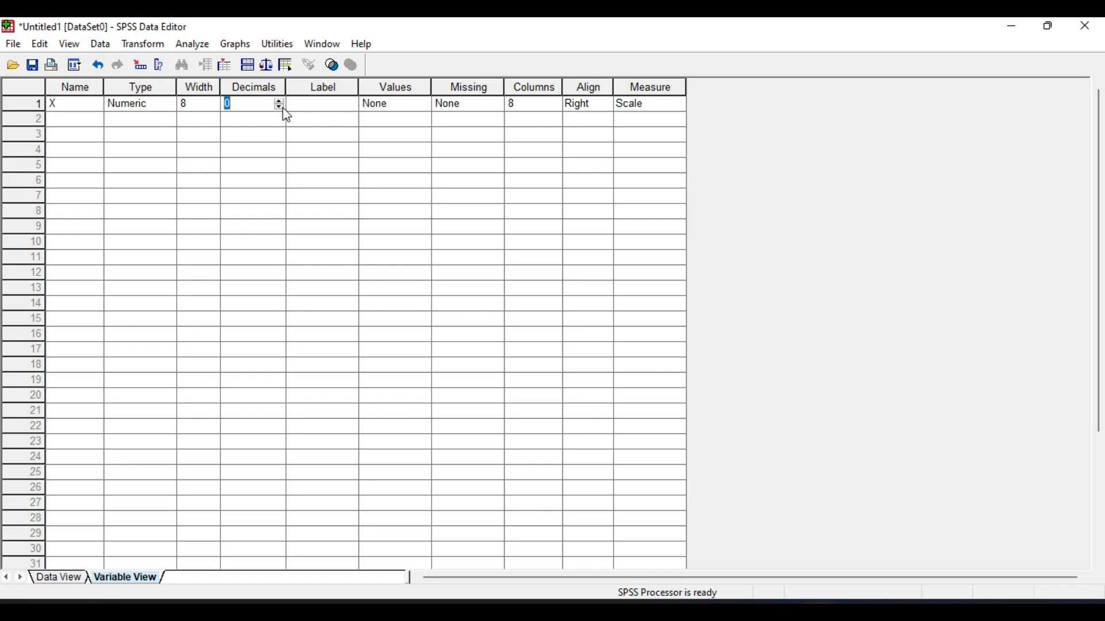
left_click(54, 577)
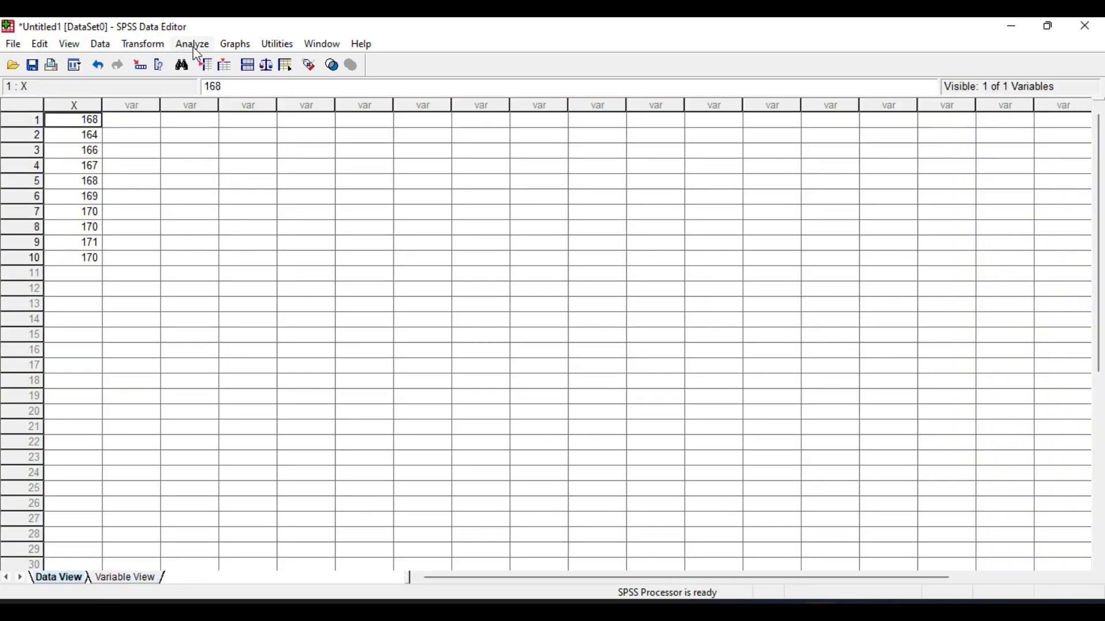
- Run a One-Sample T Test on X with test value 170
left_click(192, 43)
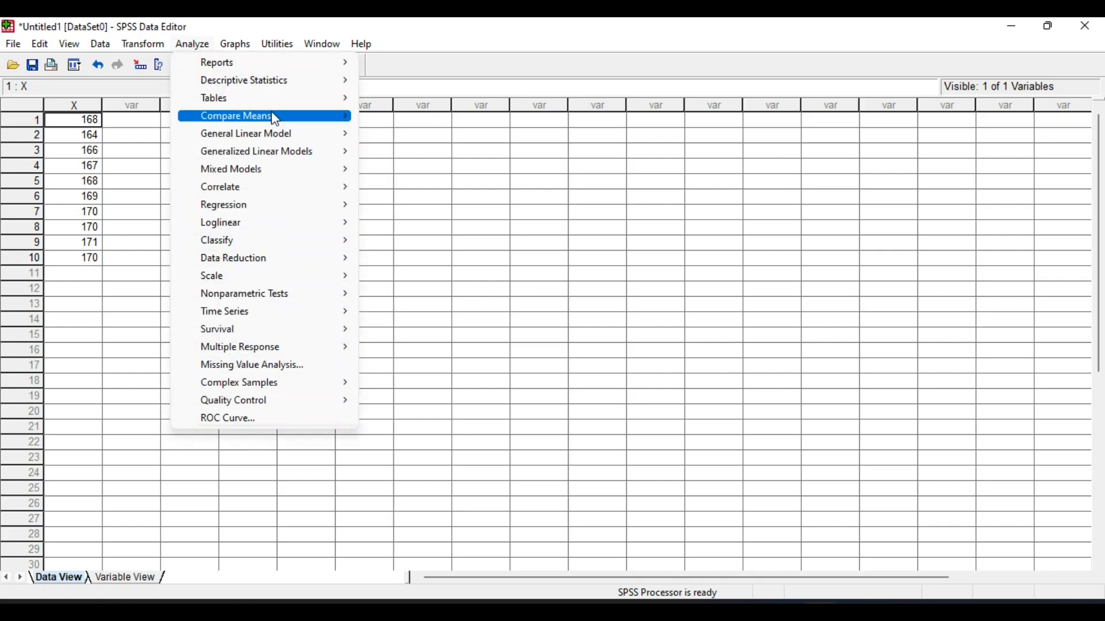
mouse_move(428, 133)
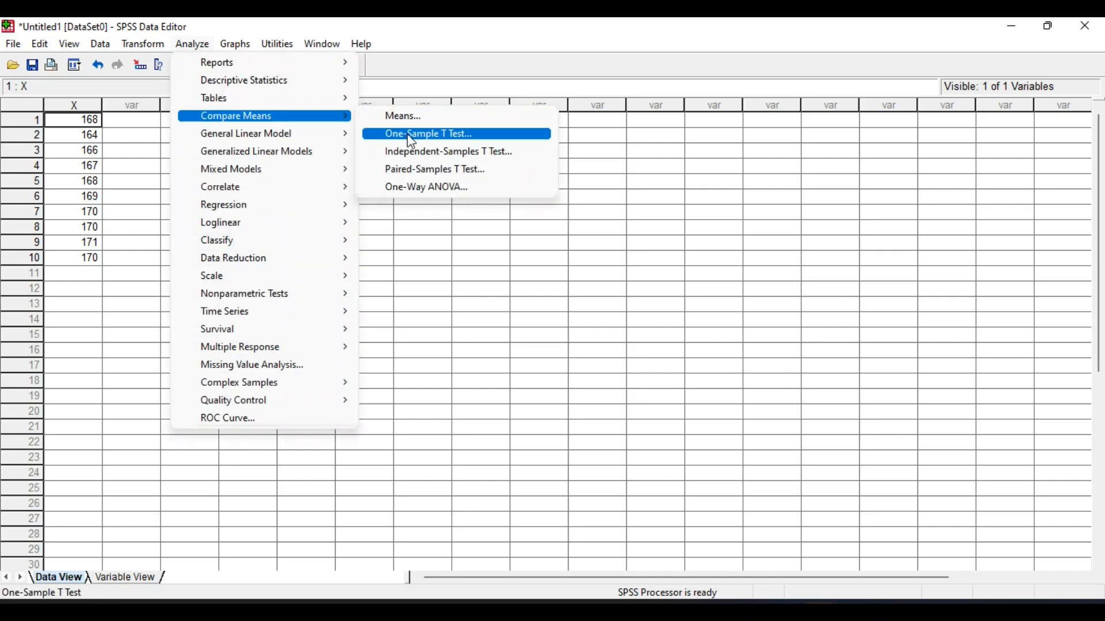
left_click(426, 133)
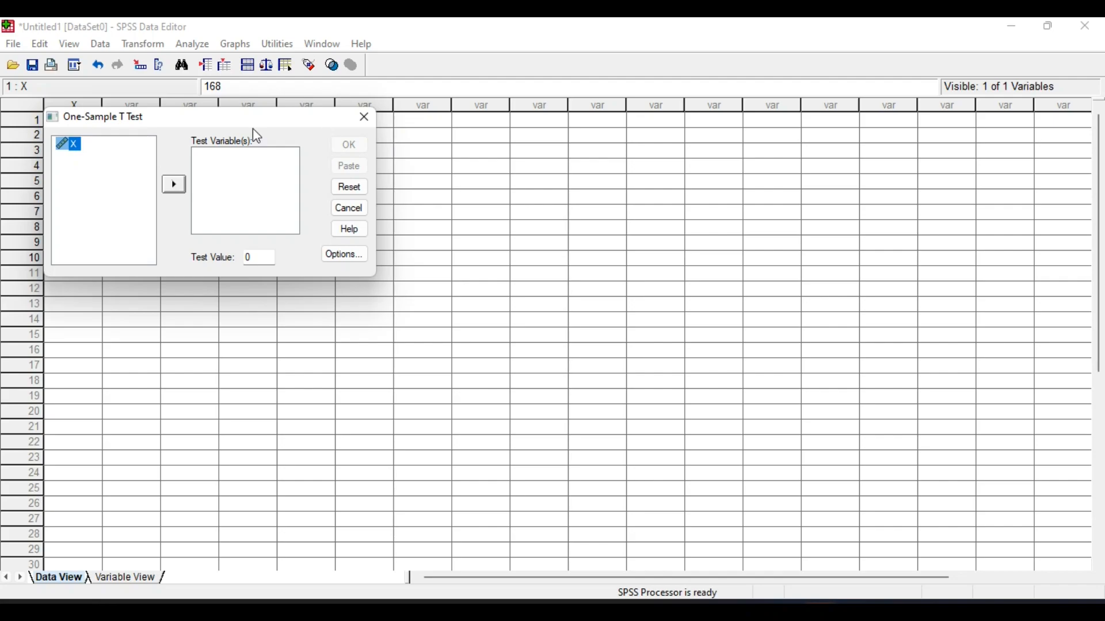
mouse_move(151, 177)
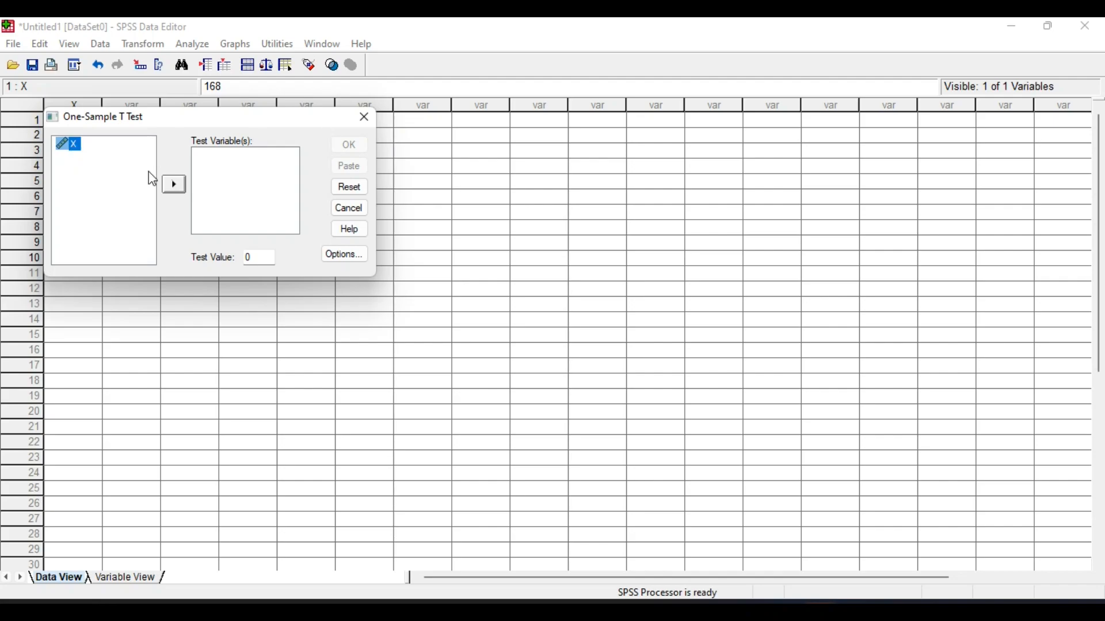
left_click(174, 184)
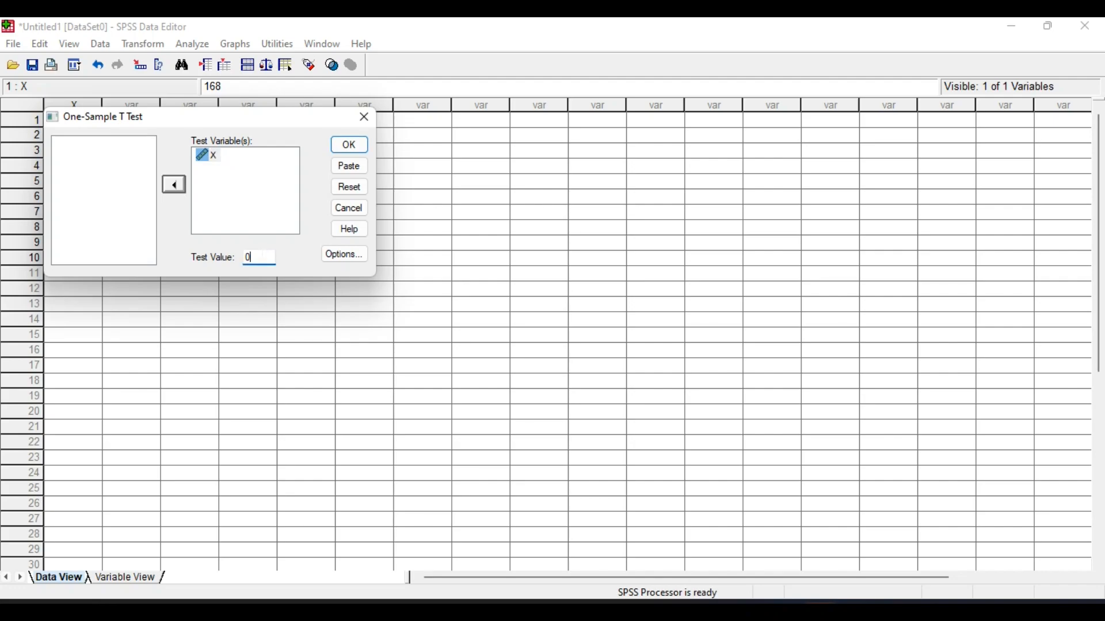
type("170")
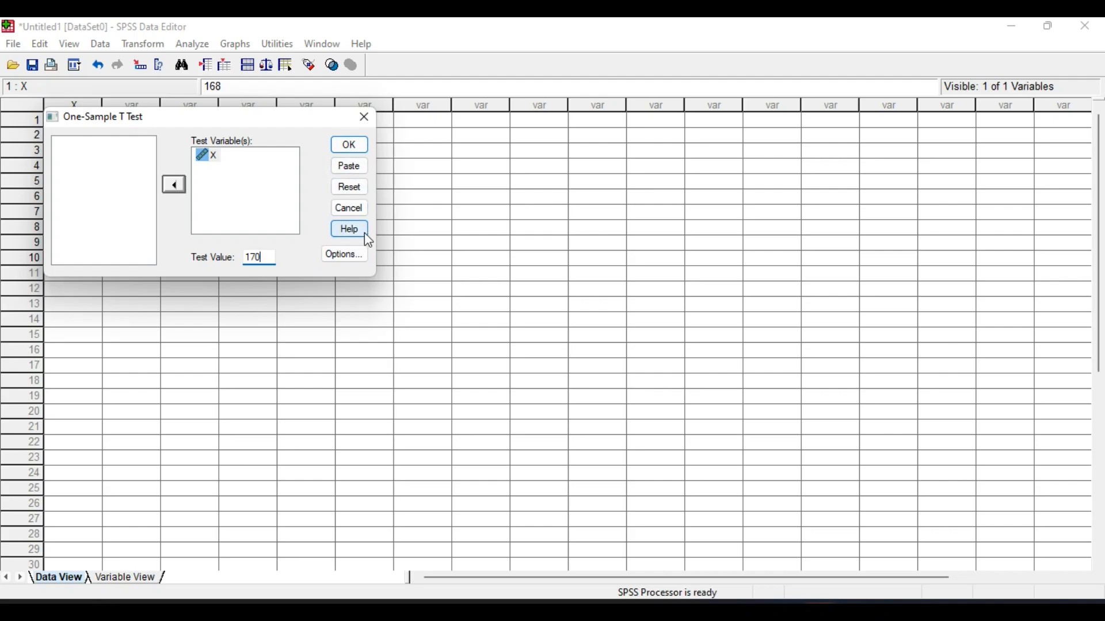
left_click(347, 145)
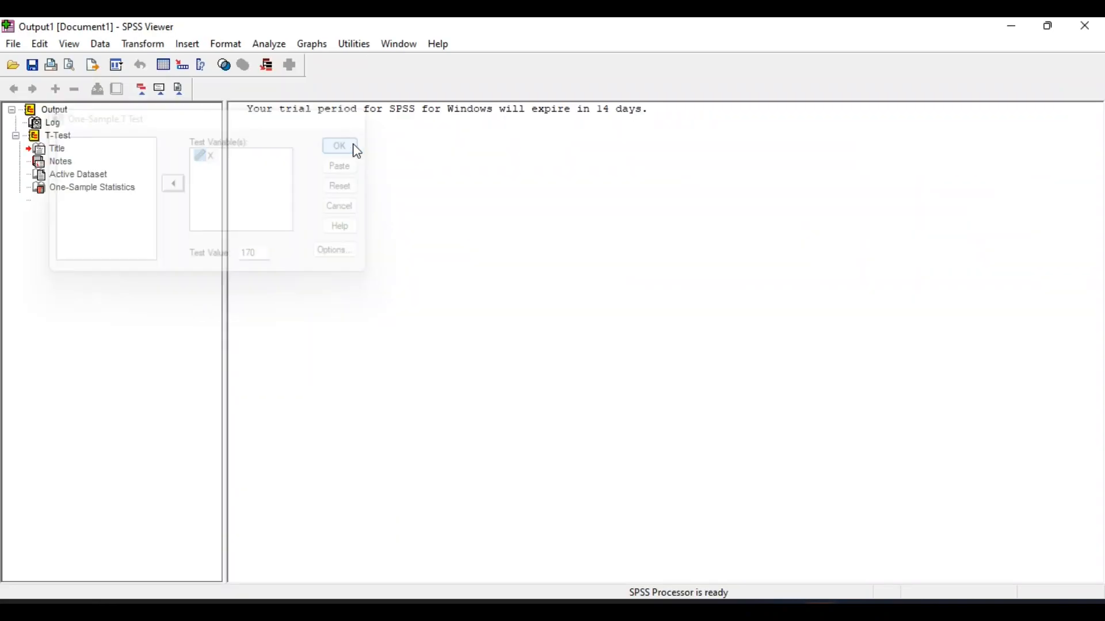
- View the One-Sample Statistics and Test tables (mean 168.30, t = -2.486, sig .035) in the Viewer
left_click(338, 146)
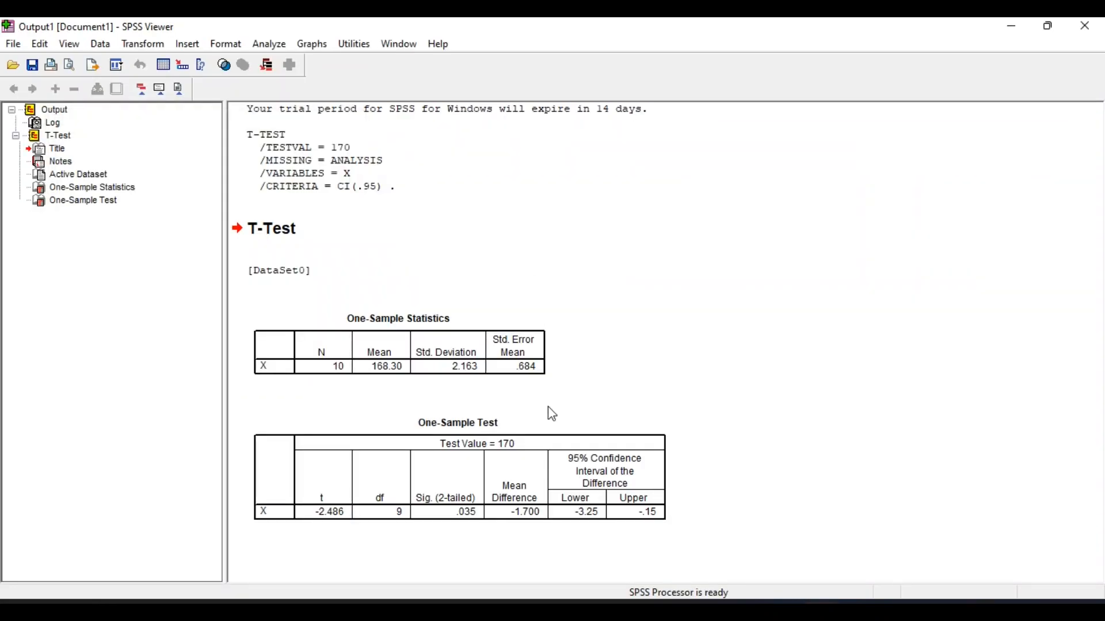
mouse_move(353, 389)
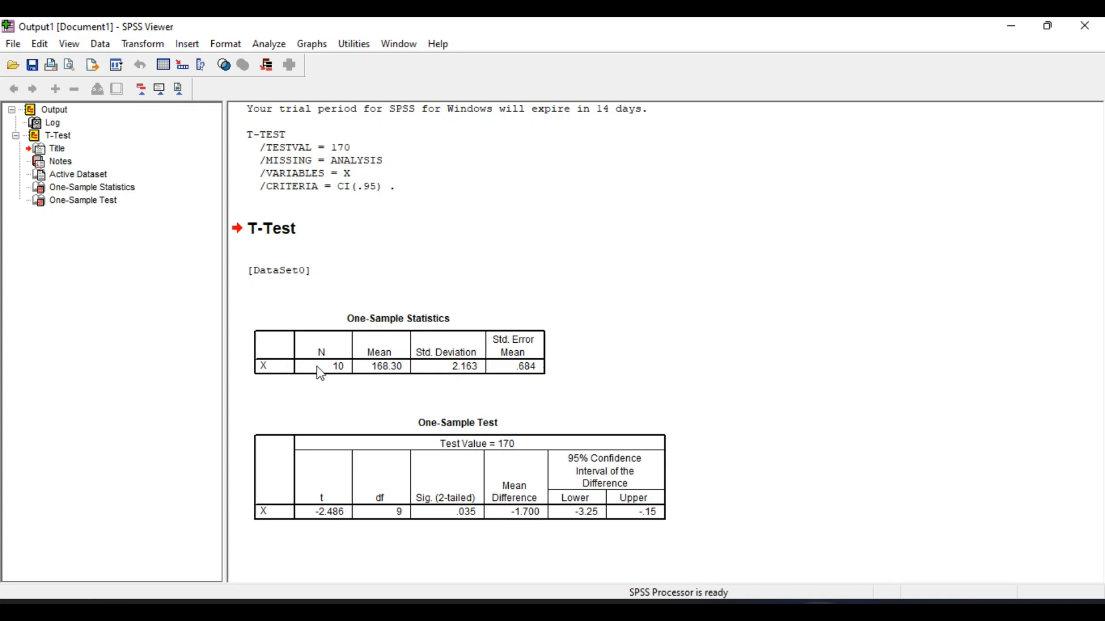
mouse_move(387, 375)
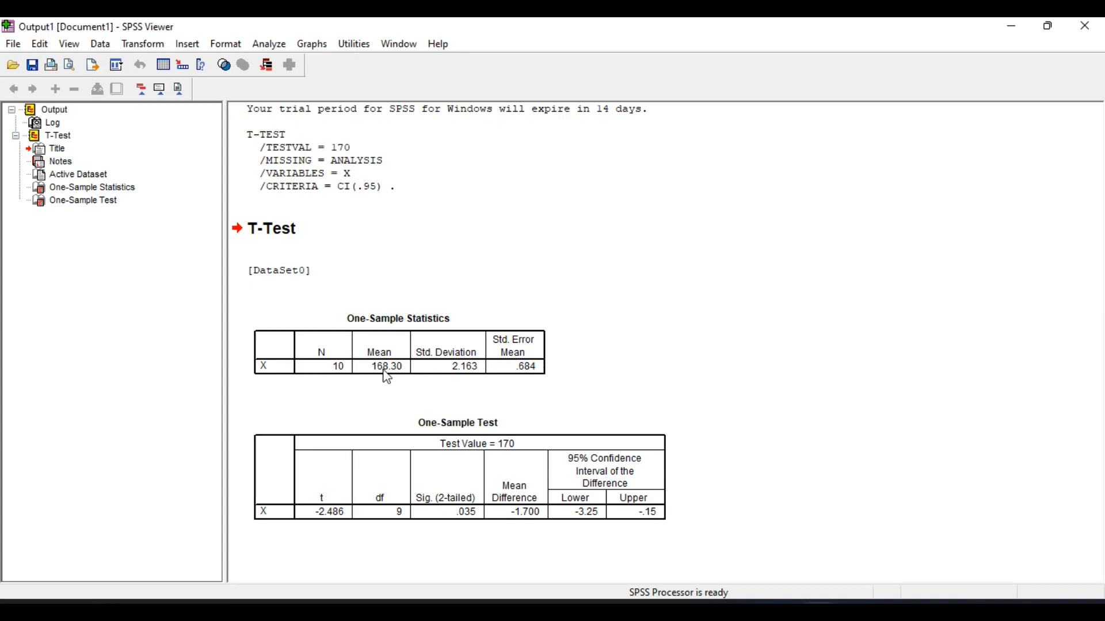
mouse_move(527, 374)
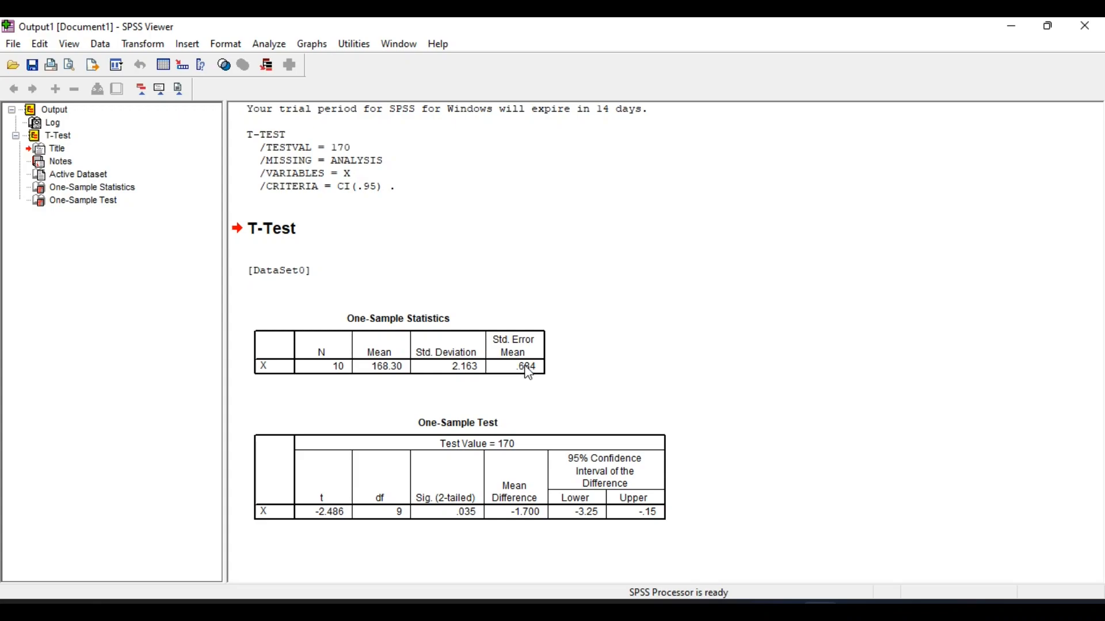
mouse_move(564, 410)
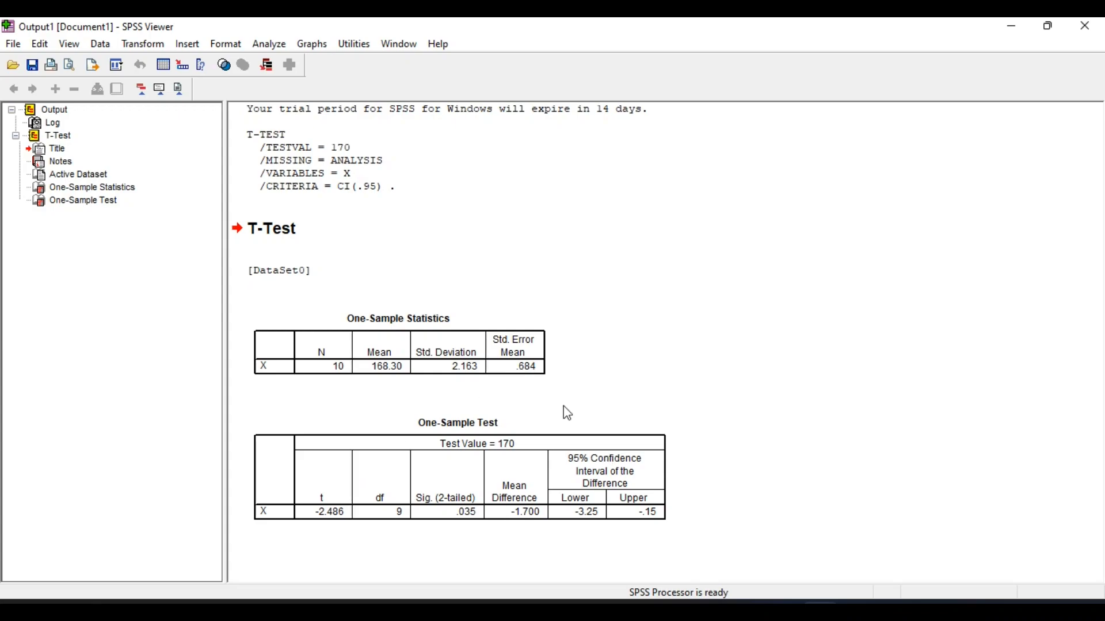
mouse_move(329, 532)
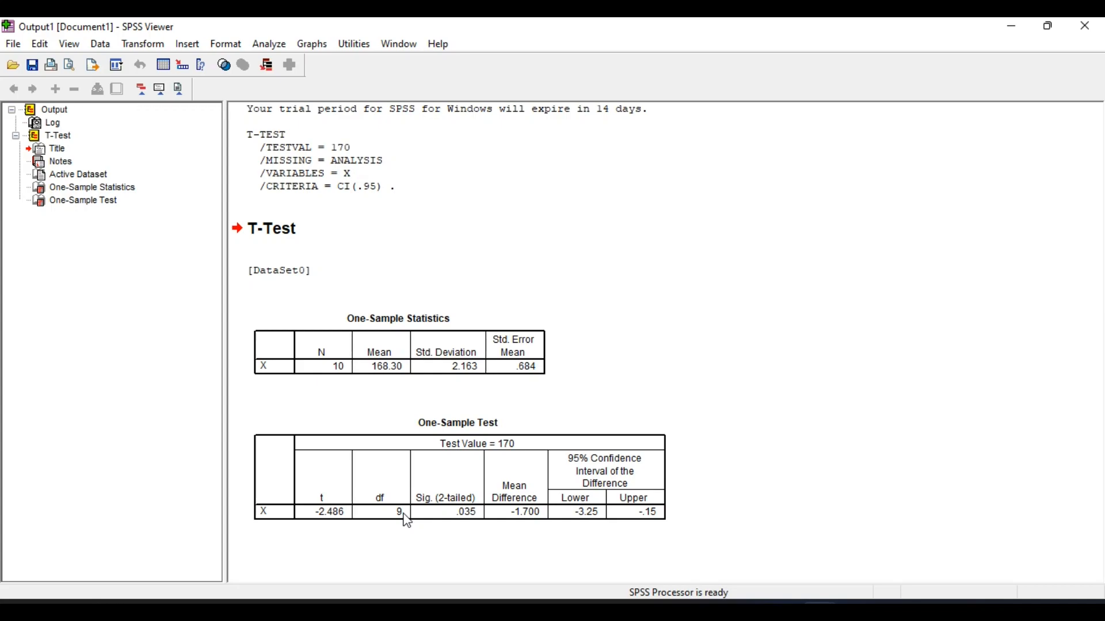
mouse_move(467, 526)
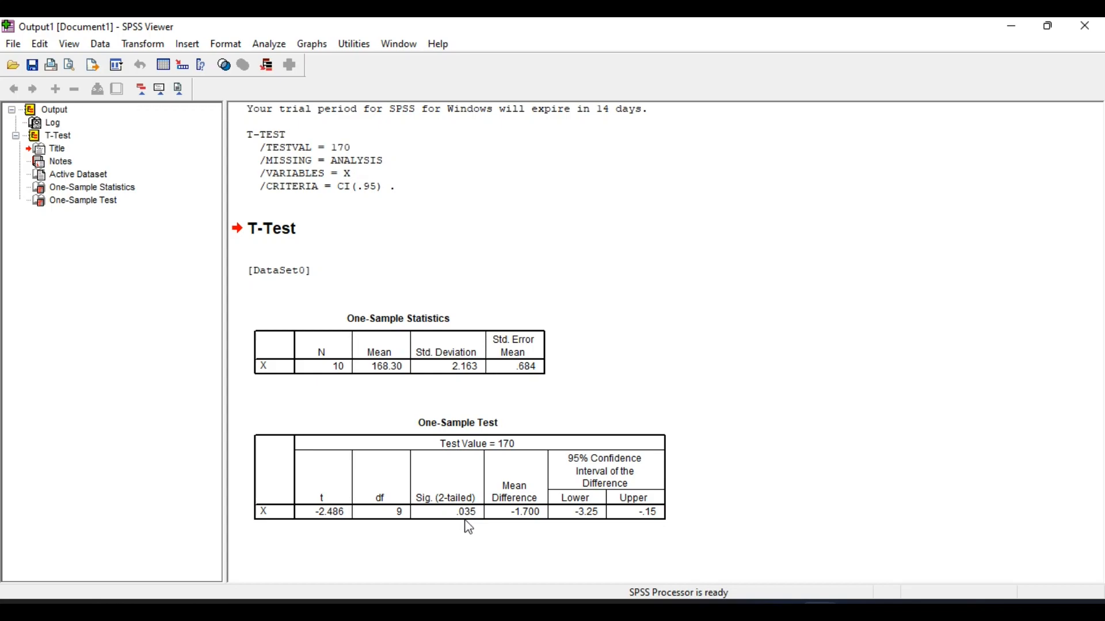
mouse_move(543, 538)
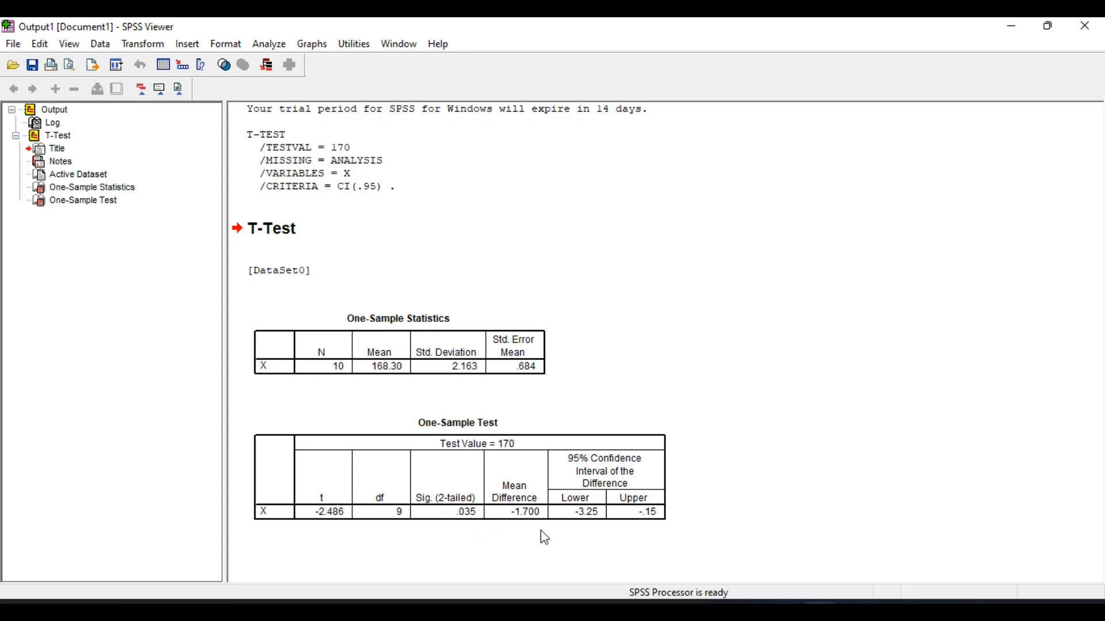
mouse_move(601, 504)
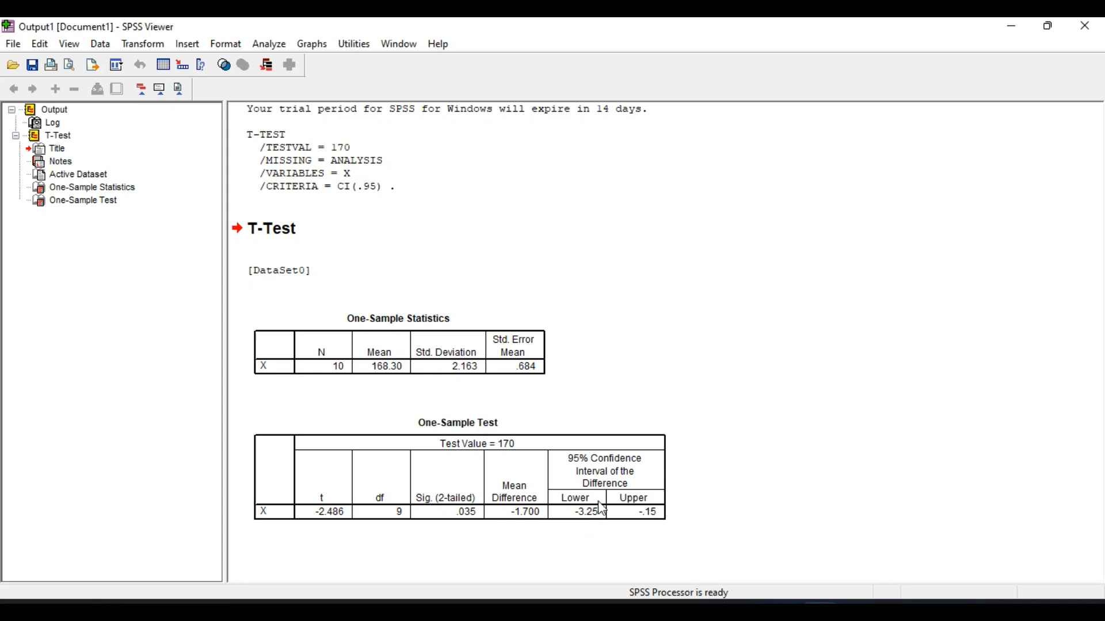
mouse_move(652, 544)
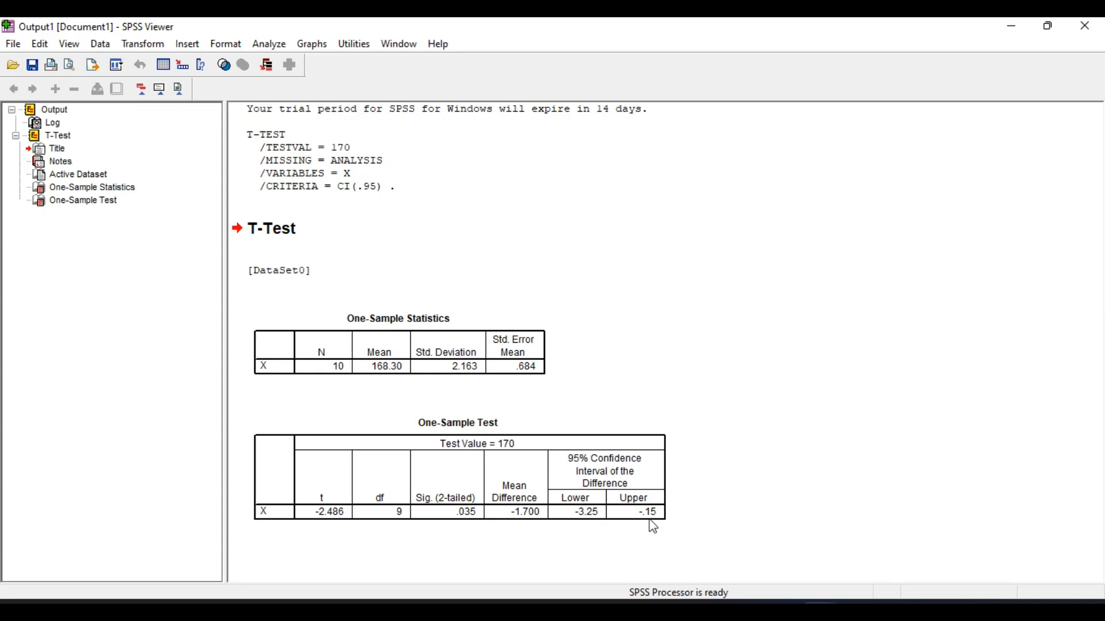
mouse_move(481, 516)
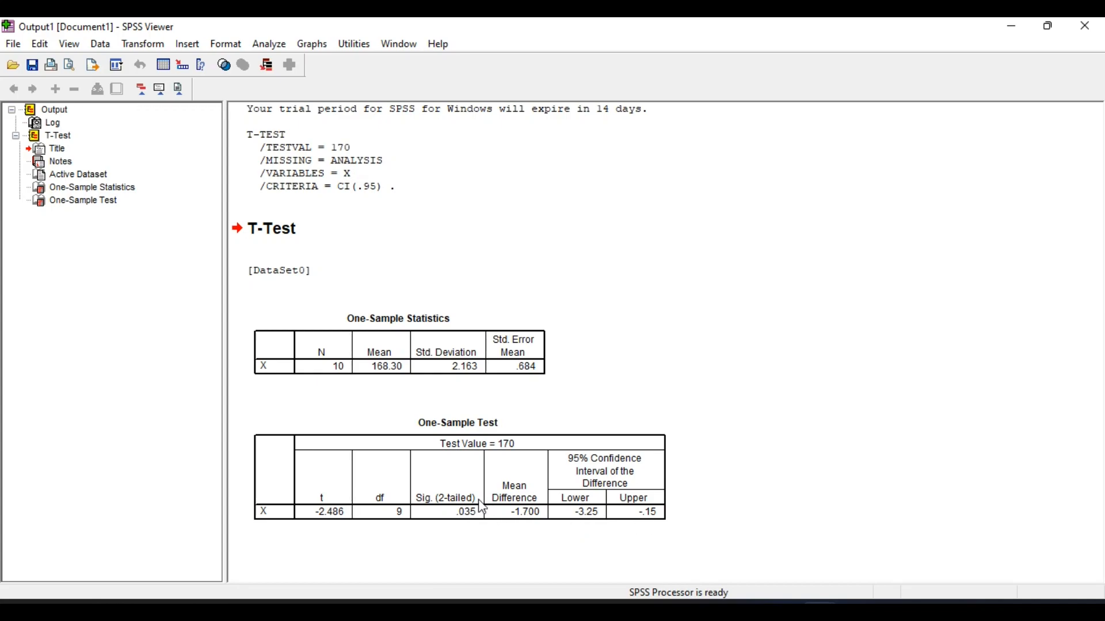
mouse_move(439, 546)
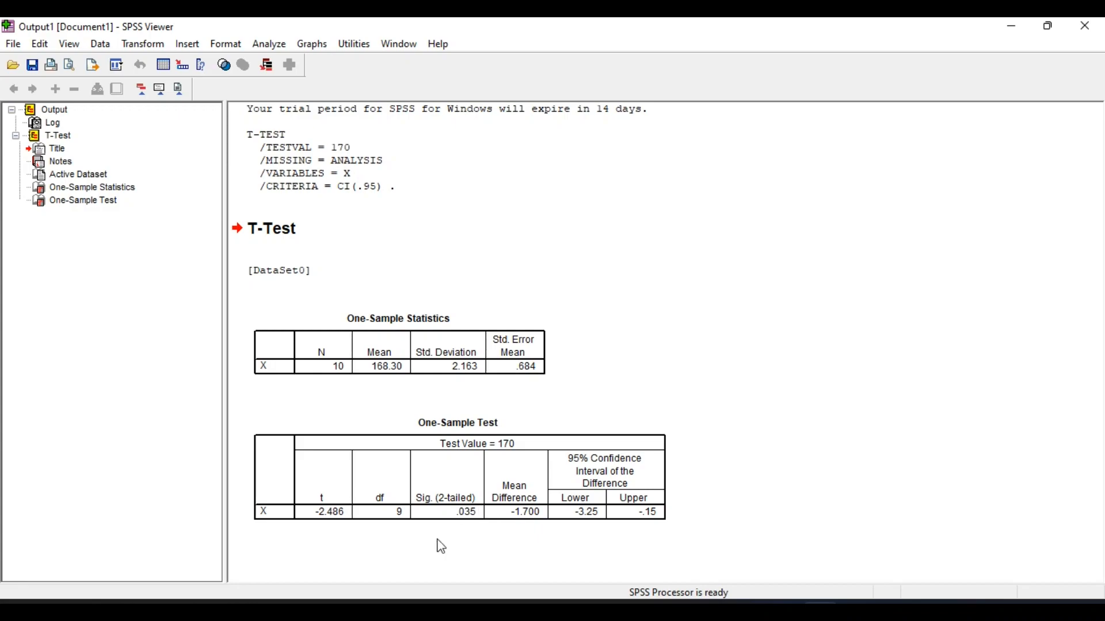